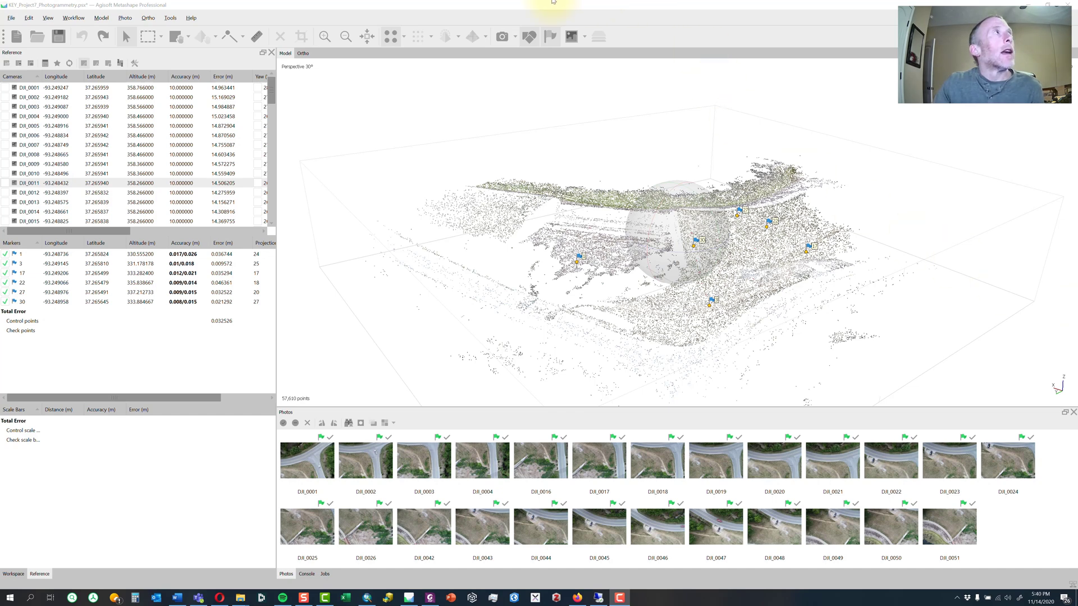
- Open Gradual Selection with Reprojection error as criterion, flagging about 14,500 of 57,610 points
left_click(101, 18)
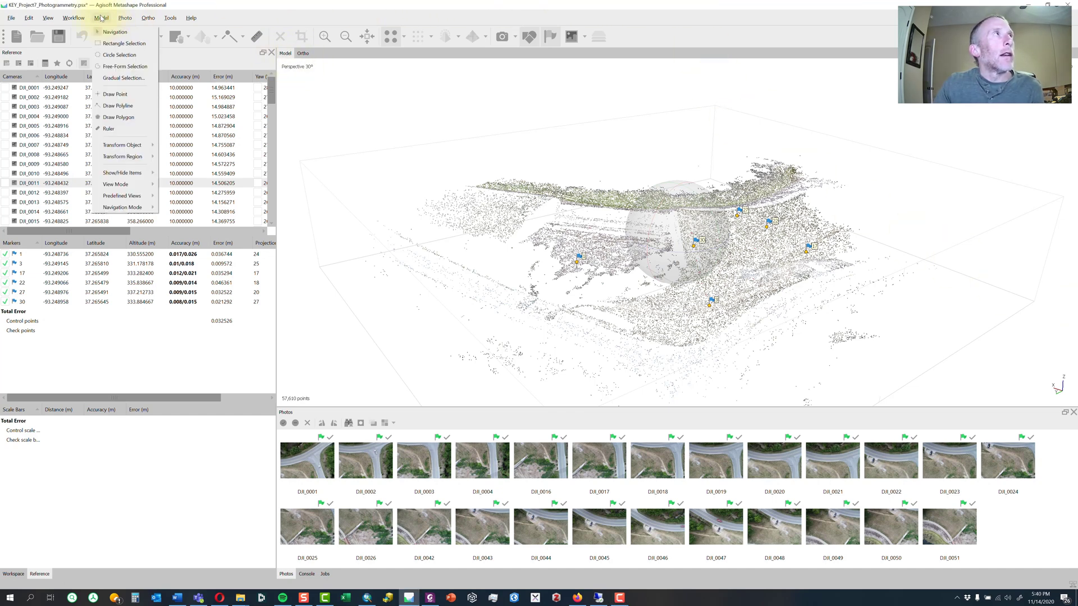
left_click(124, 78)
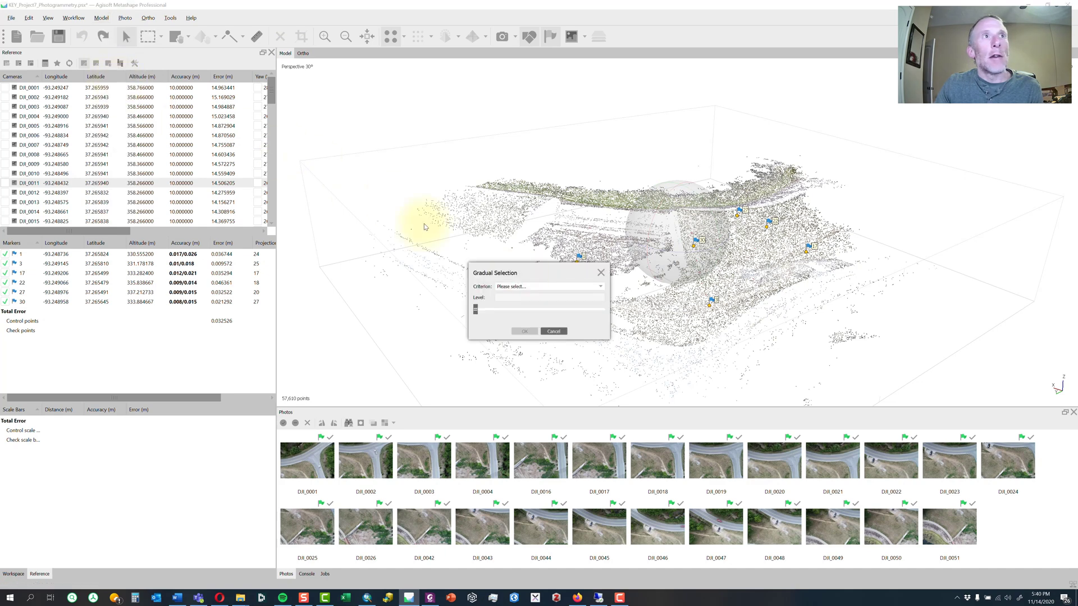
left_click(548, 286)
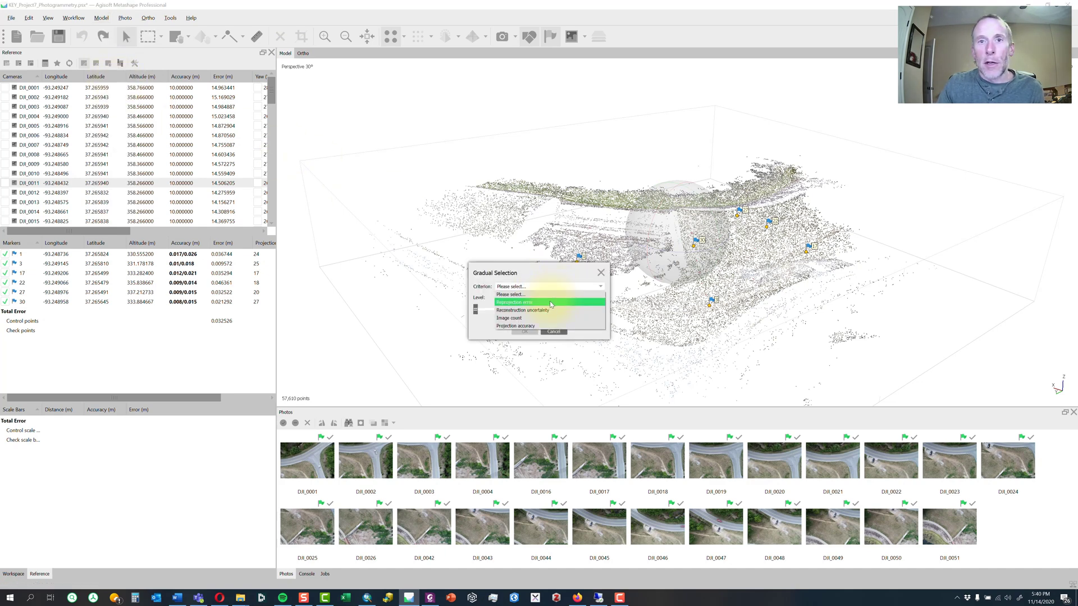
left_click(514, 302)
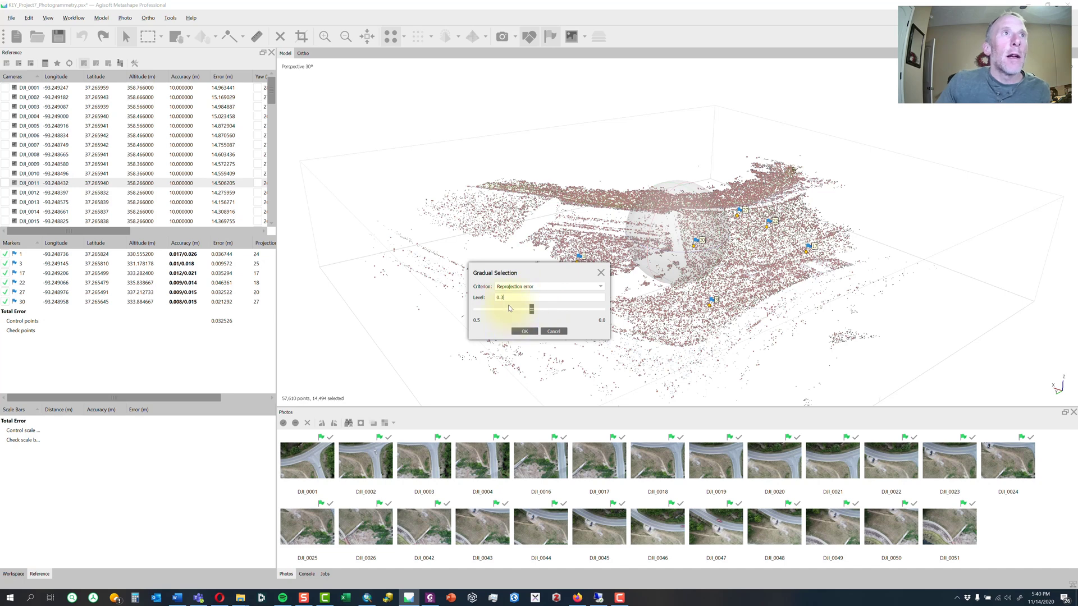
mouse_move(315, 404)
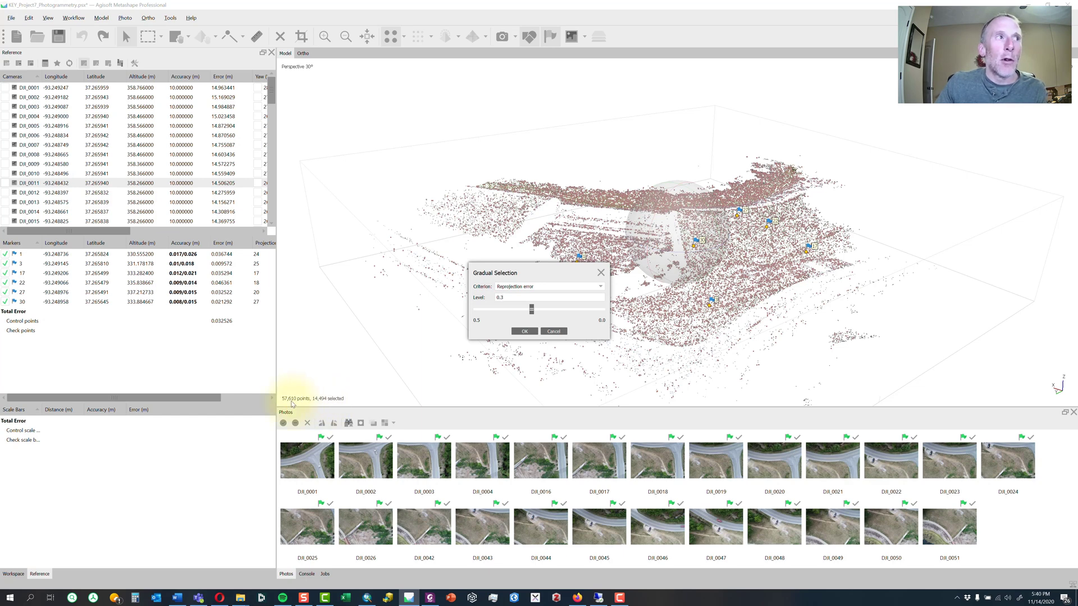
mouse_move(329, 404)
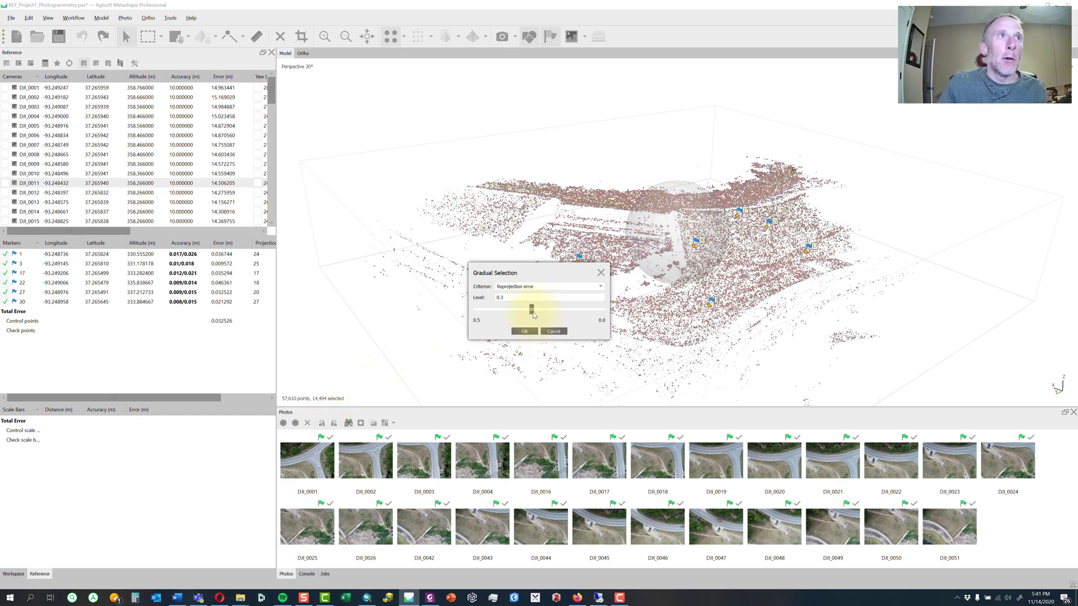
- Set the reprojection error Level to about 0.37347, flagging 5,662 of 57,610 points
left_click_drag(523, 307, 526, 307)
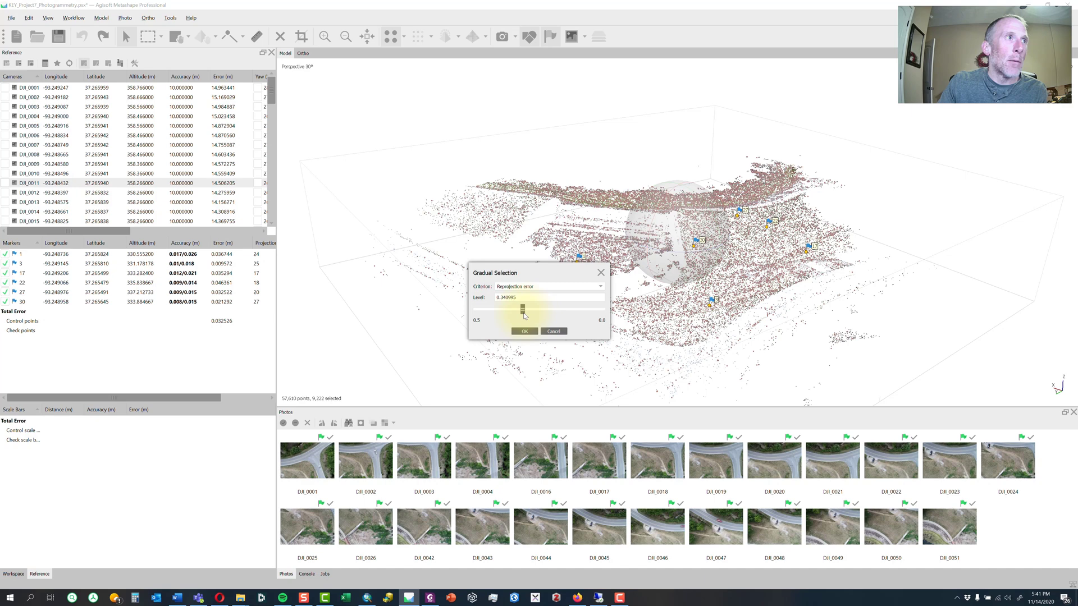
left_click_drag(524, 309, 517, 310)
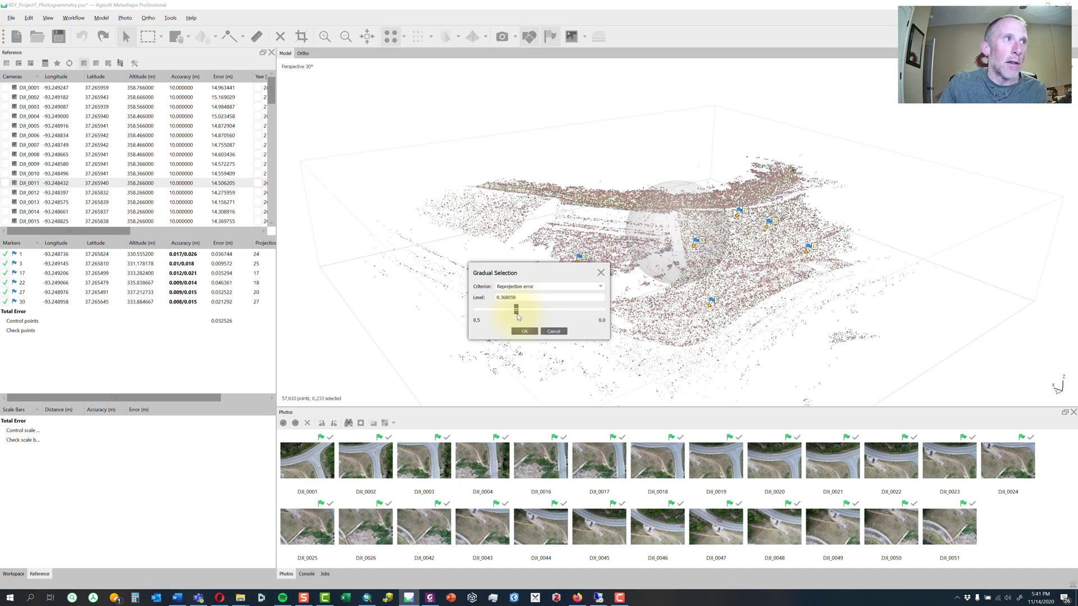
left_click_drag(515, 315, 515, 309)
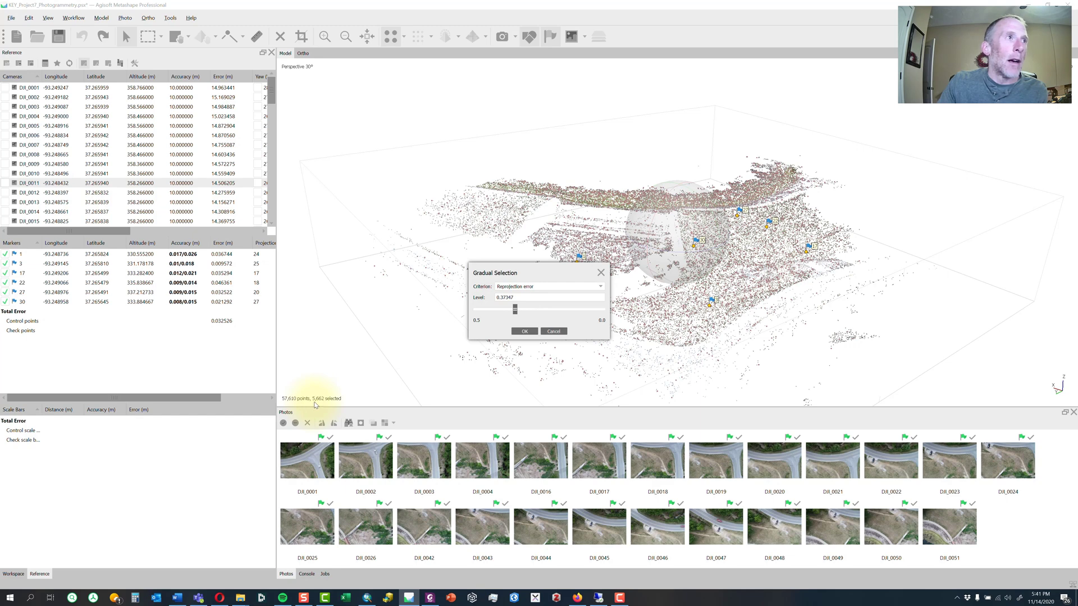
mouse_move(321, 405)
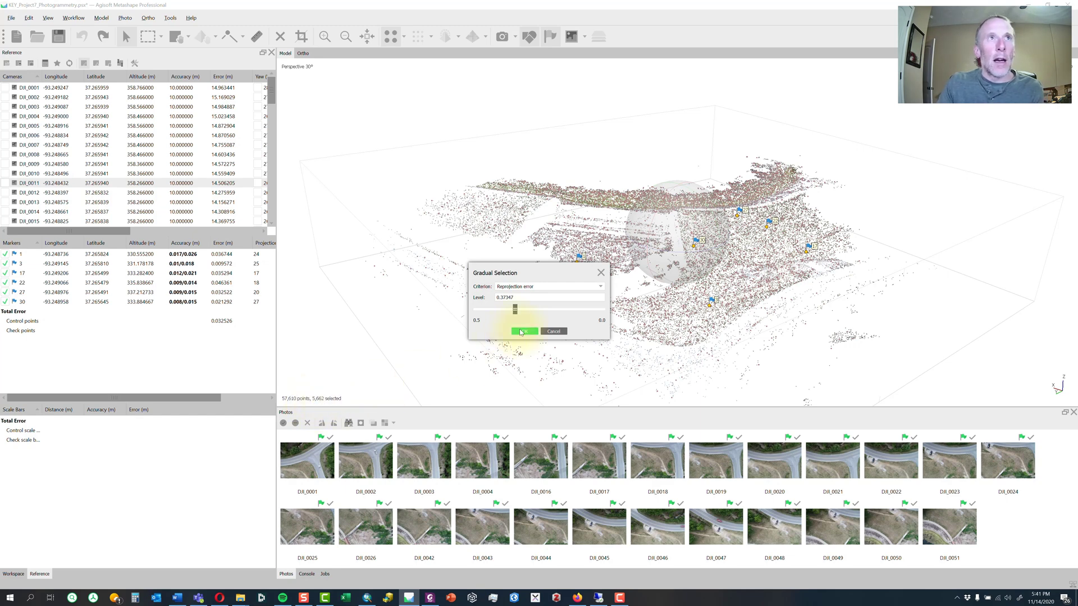
mouse_move(558, 270)
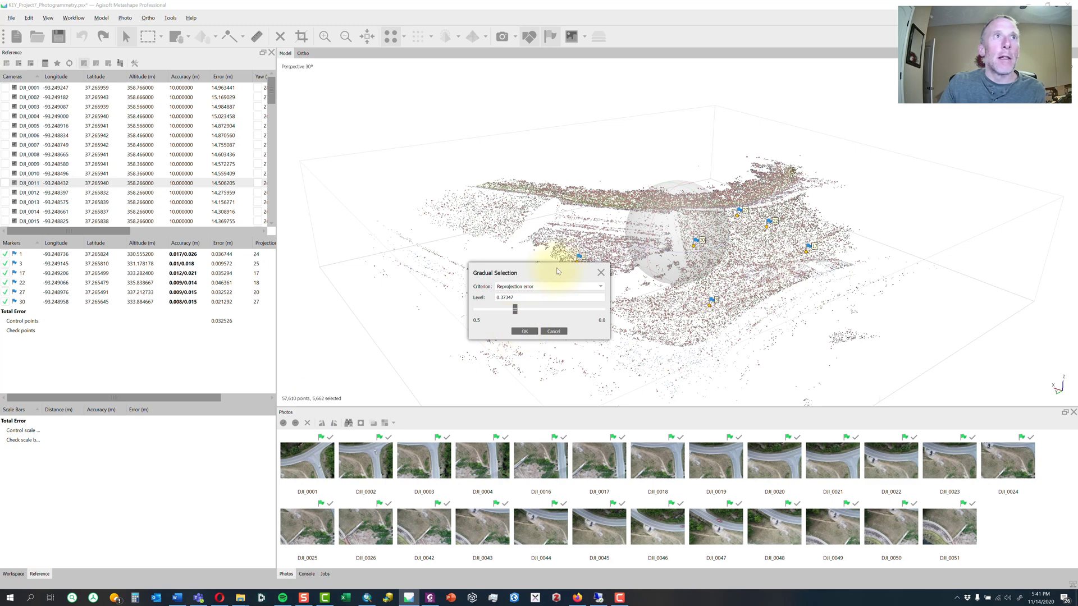
- Inspect the cloud behind the dialog, then accept the 5,662-point high-error selection
left_click_drag(536, 272, 416, 282)
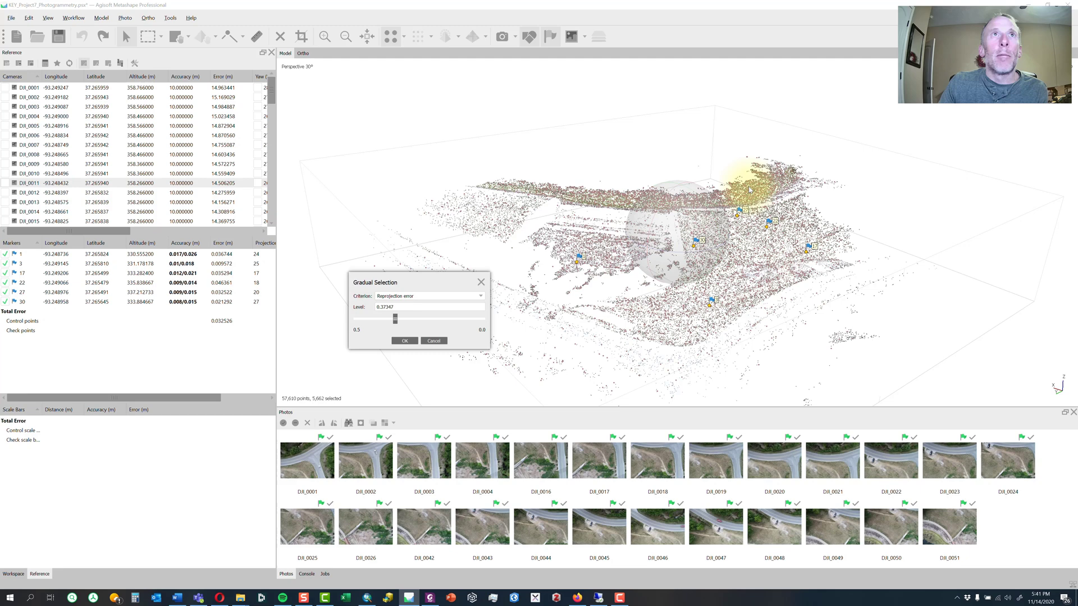
mouse_move(506, 178)
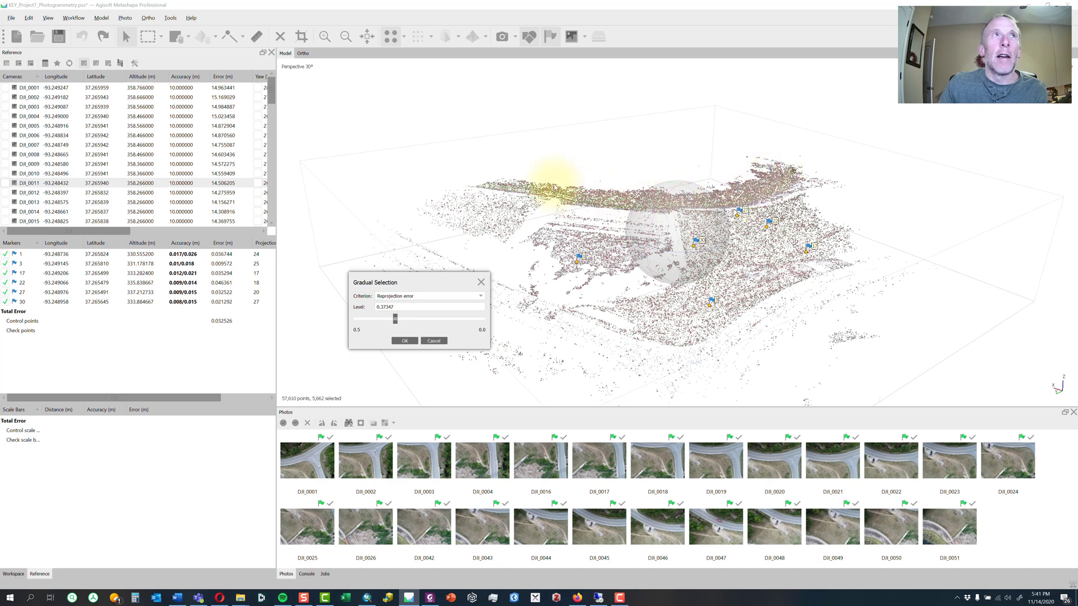
mouse_move(615, 200)
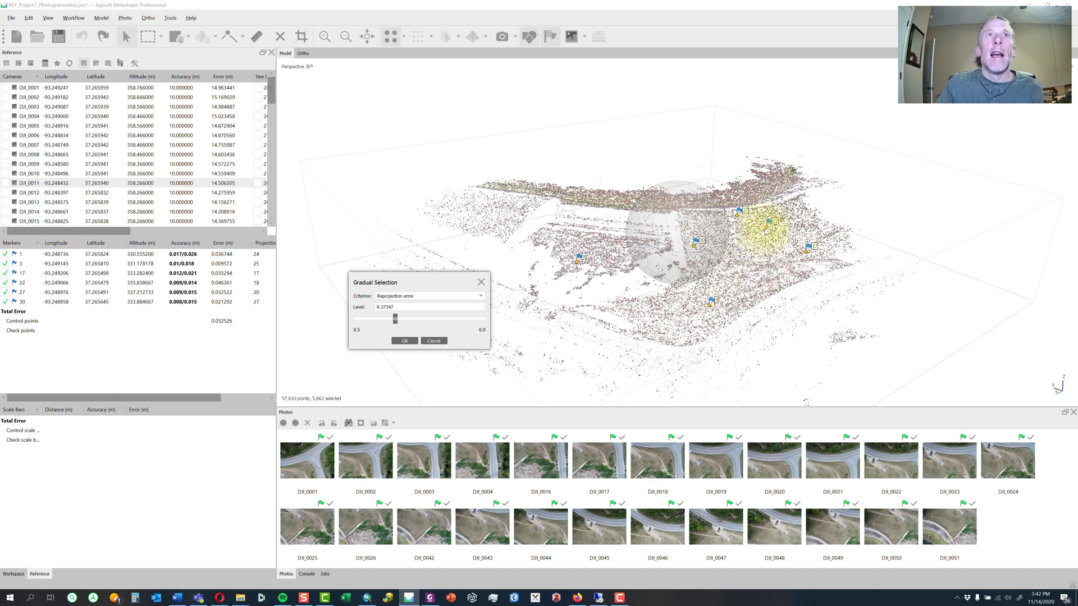
left_click_drag(375, 282, 543, 283)
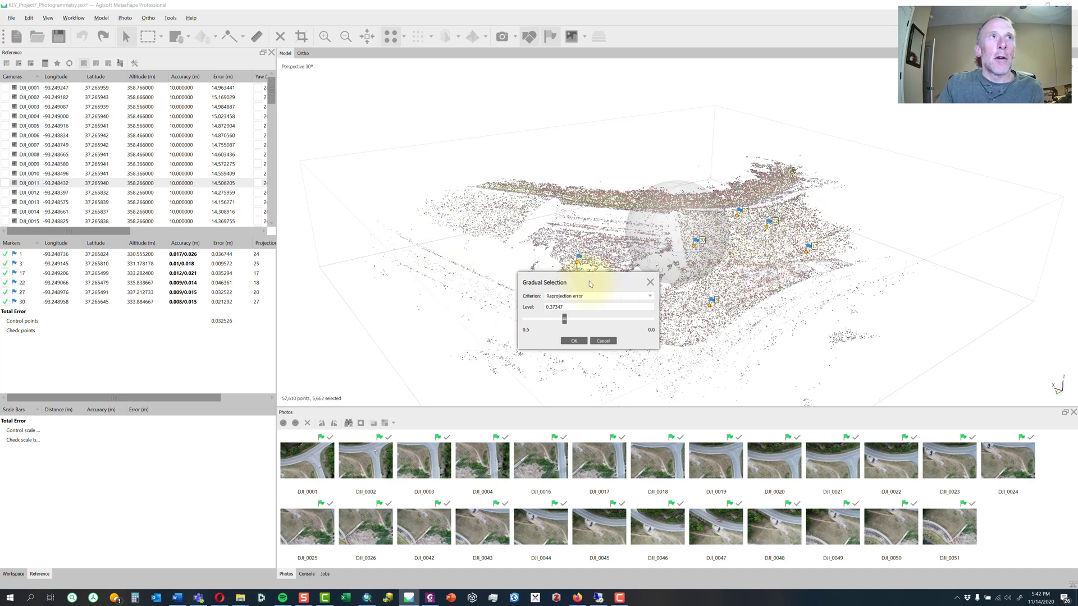
left_click(573, 341)
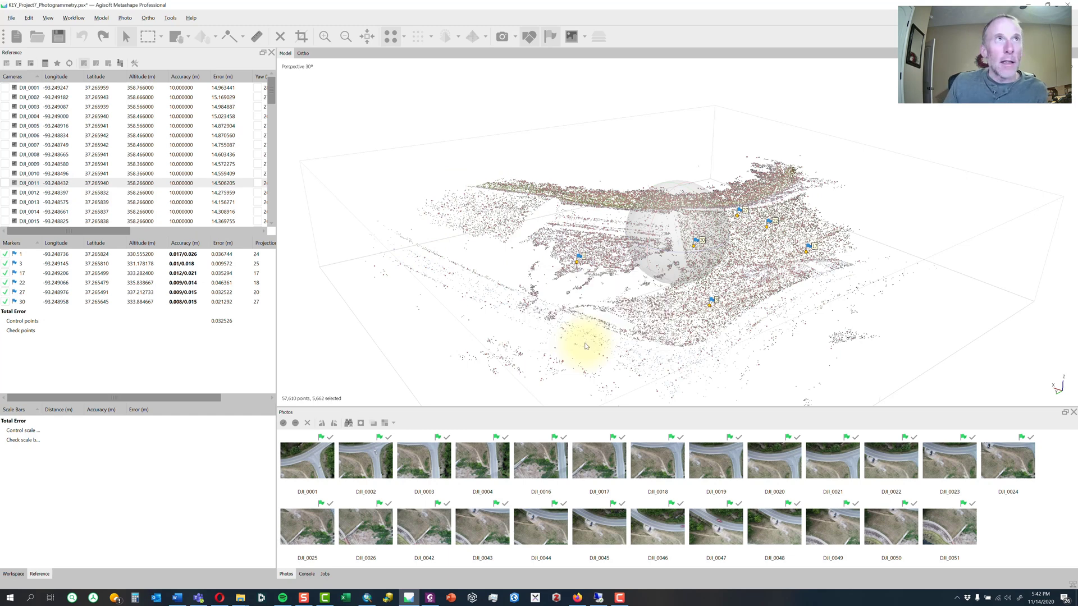
- Delete the 5,662 selected points, leaving 51,948, and run Optimize Cameras with defaults
key("Delete")
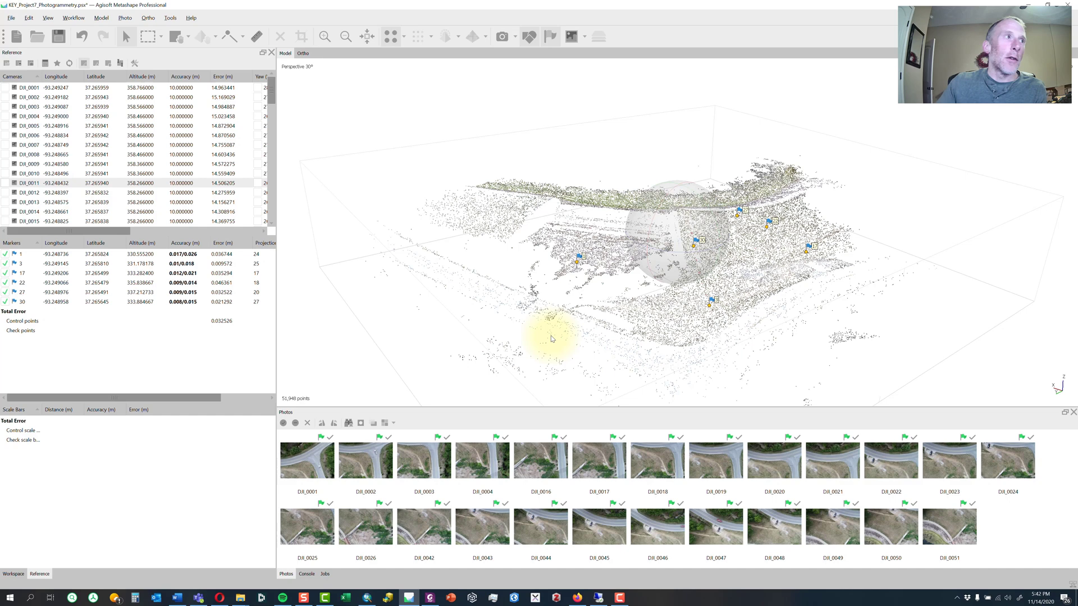
mouse_move(292, 401)
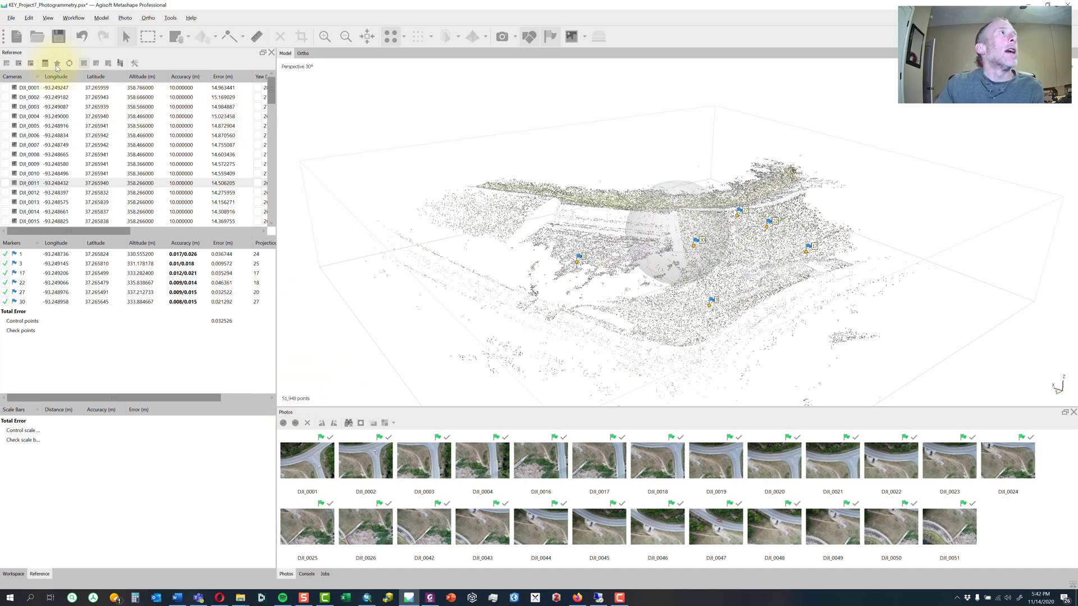
left_click(45, 62)
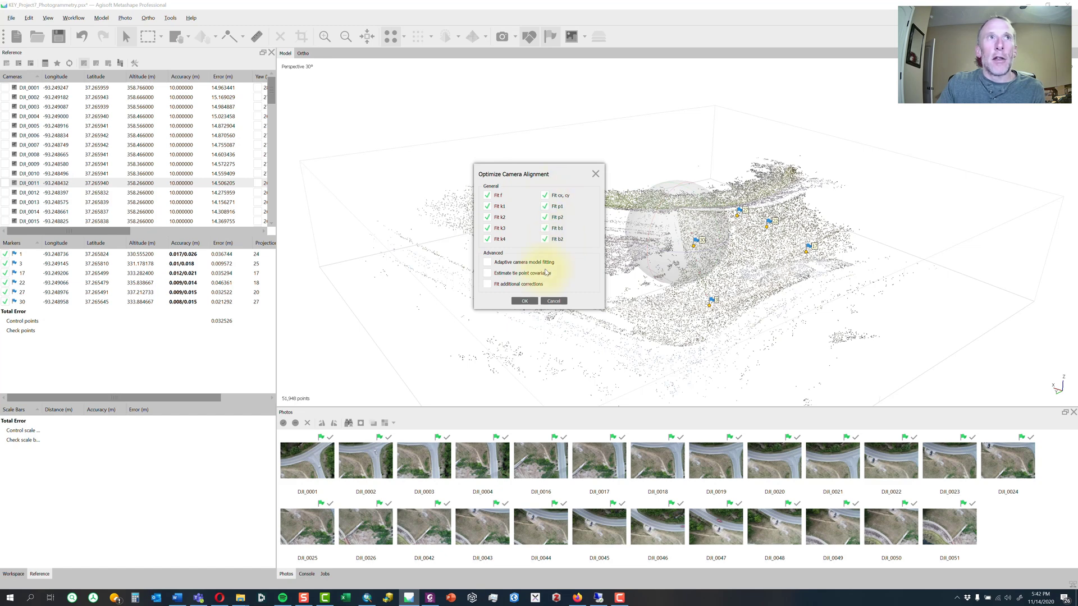
left_click(524, 301)
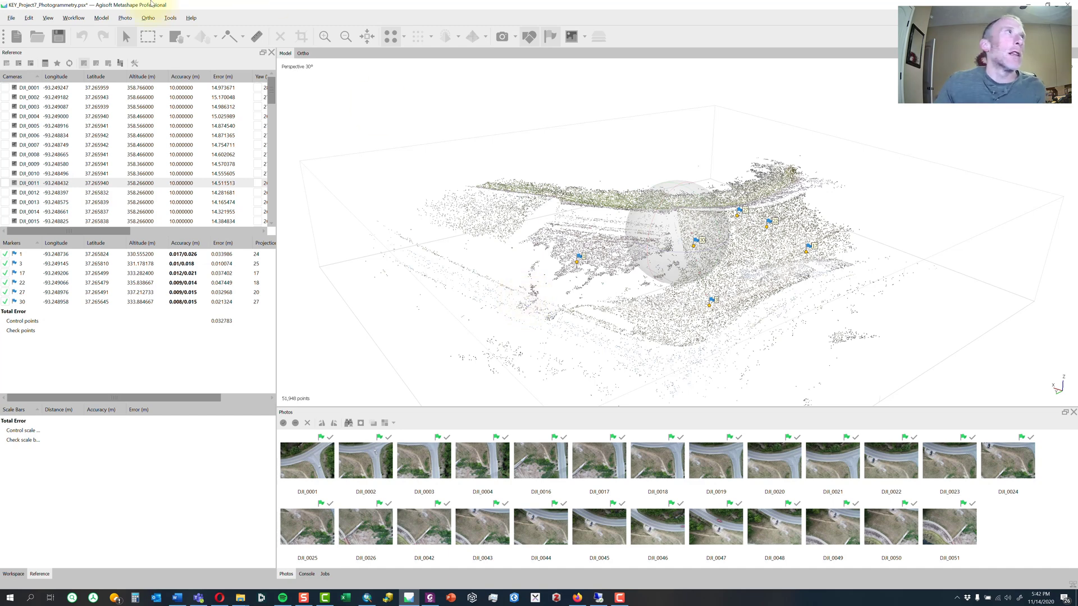
- Select and delete 4,954 points with reprojection error above about 0.33, leaving 46,994
left_click(101, 18)
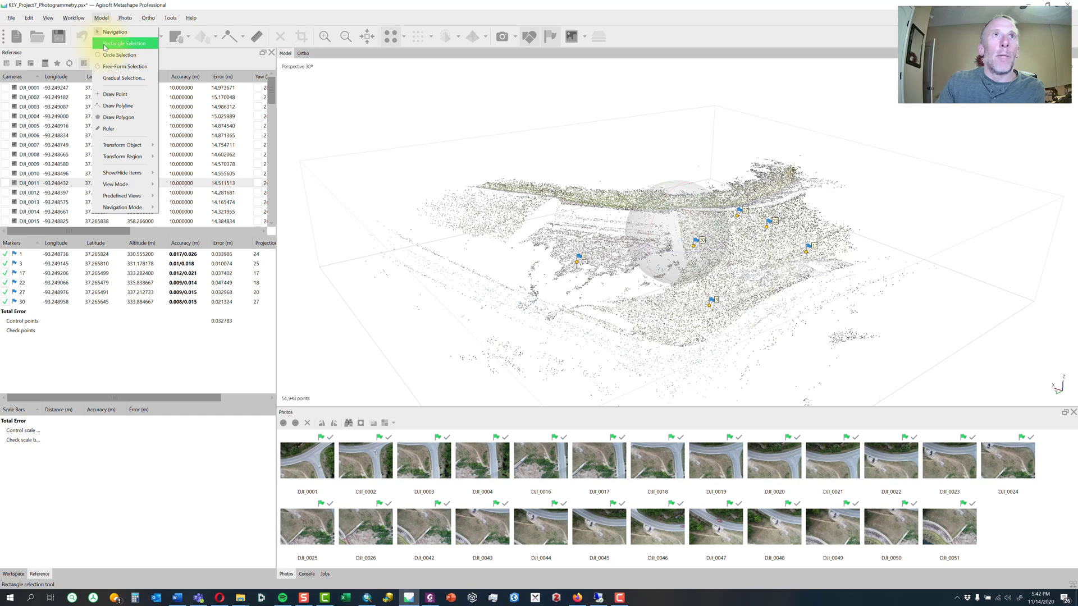
mouse_move(124, 77)
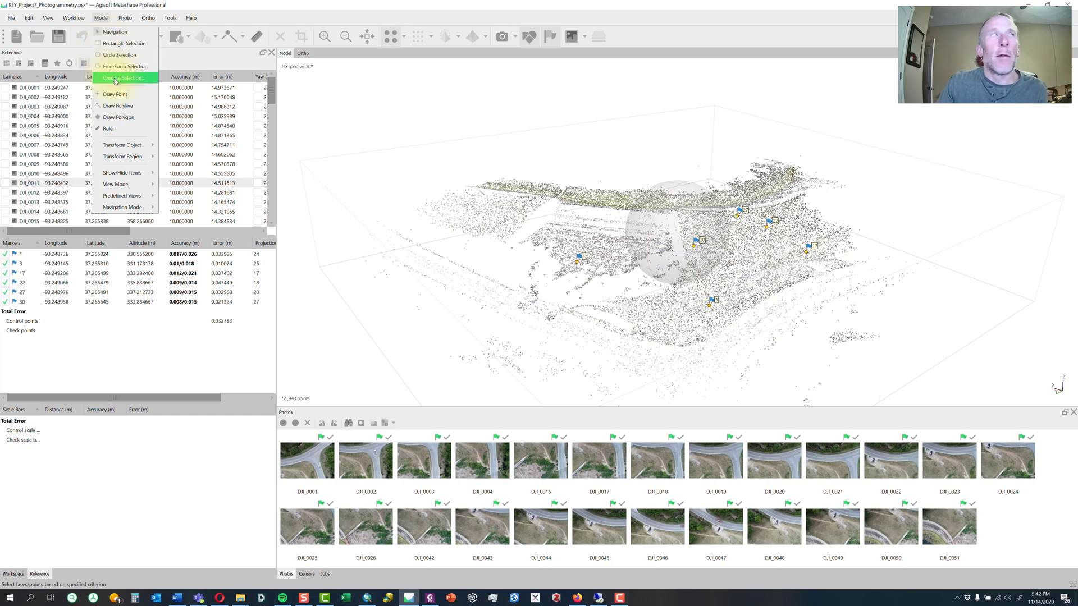
left_click(122, 77)
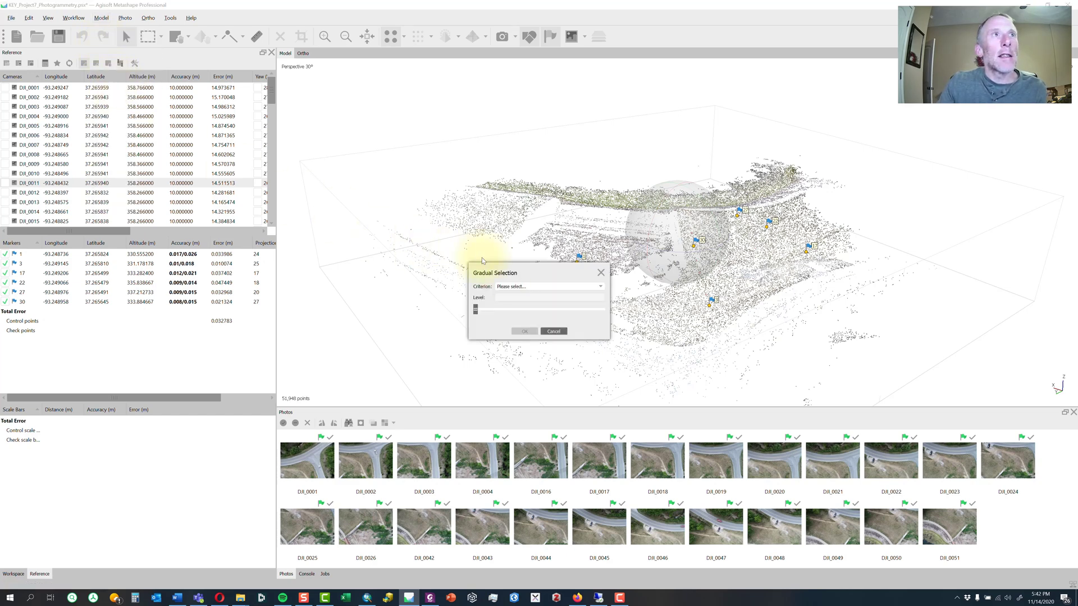
left_click(524, 331)
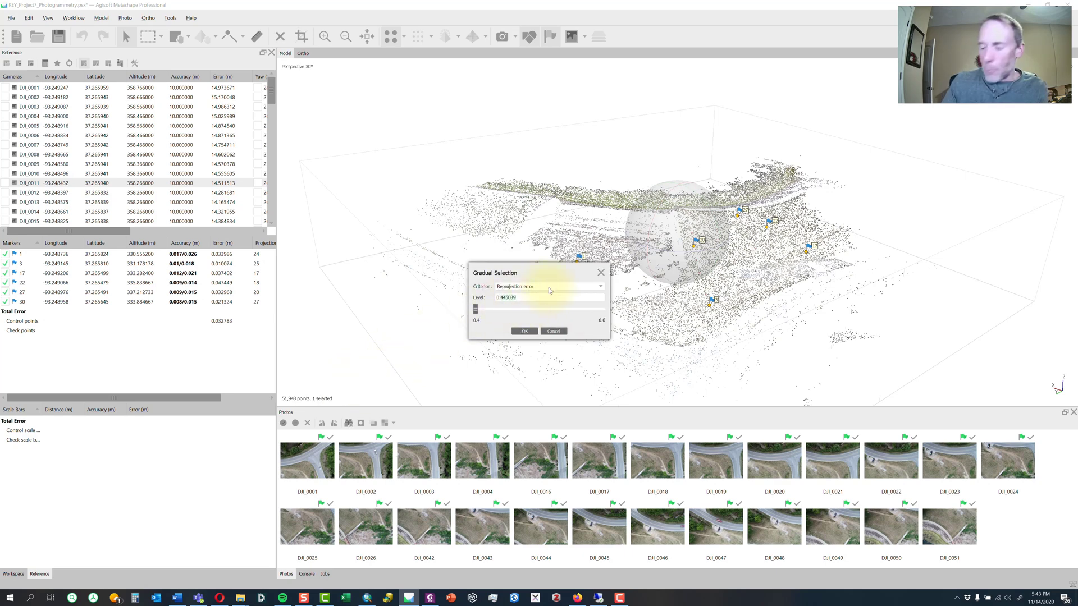
type("0.3")
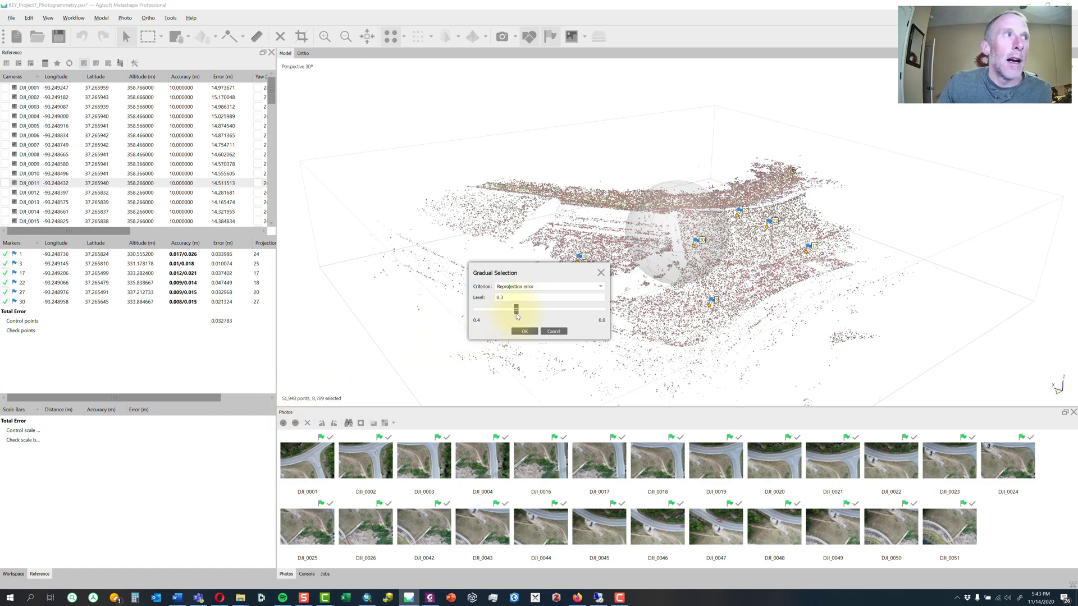
left_click_drag(514, 309, 509, 310)
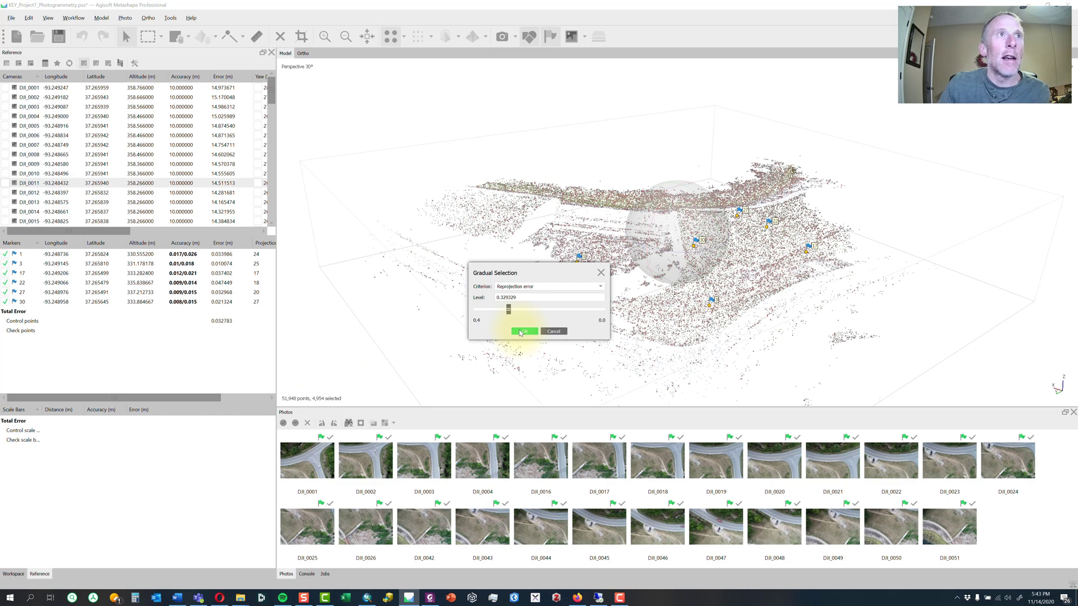
left_click(524, 331)
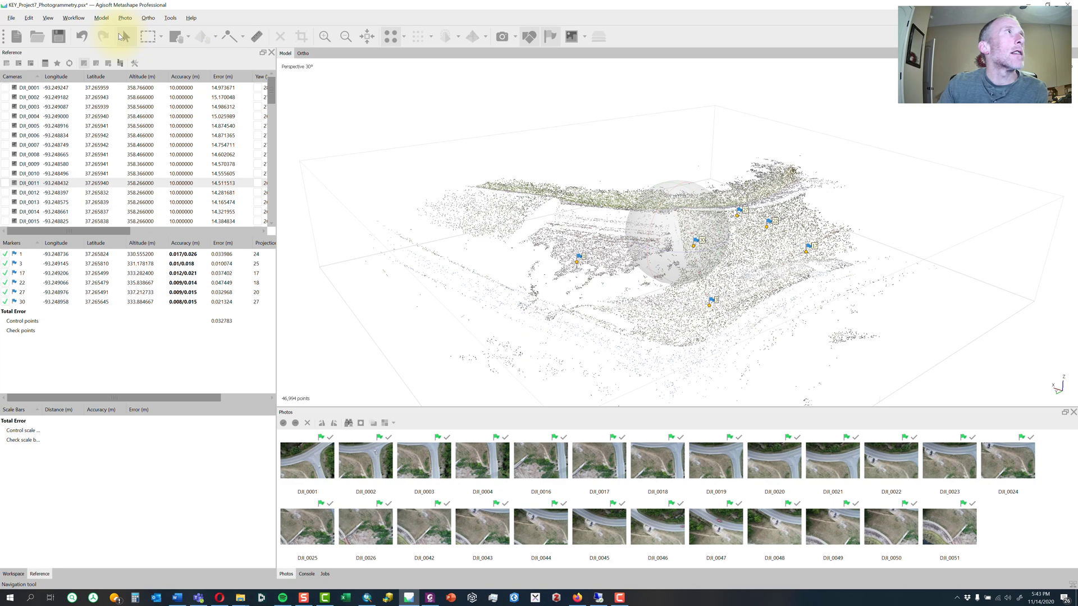
- Re-optimize cameras with default parameters on the 46,994-point cloud, then save the project
left_click(117, 36)
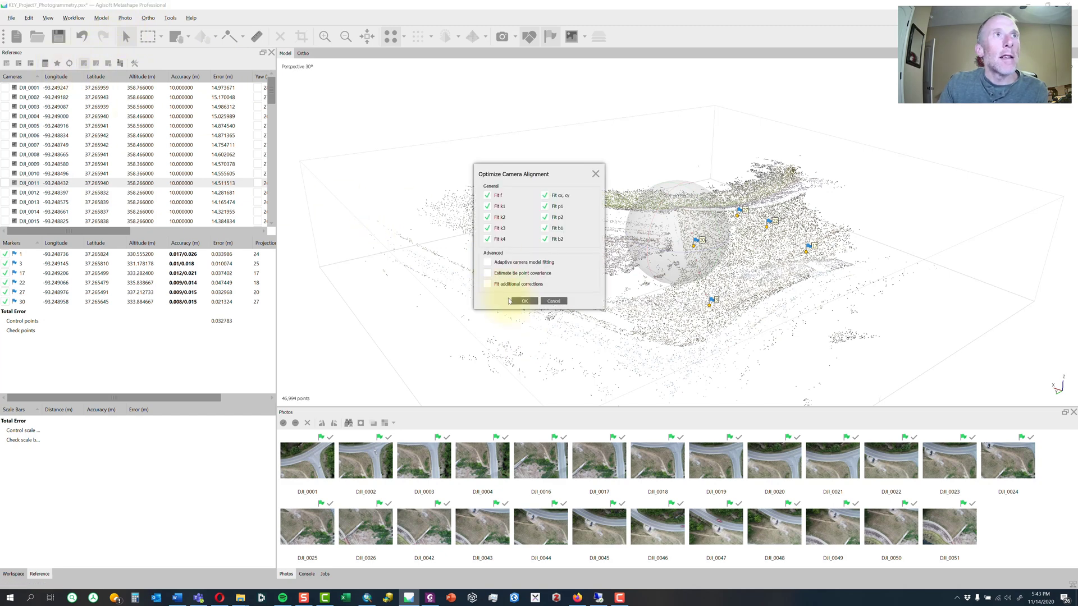
left_click(524, 301)
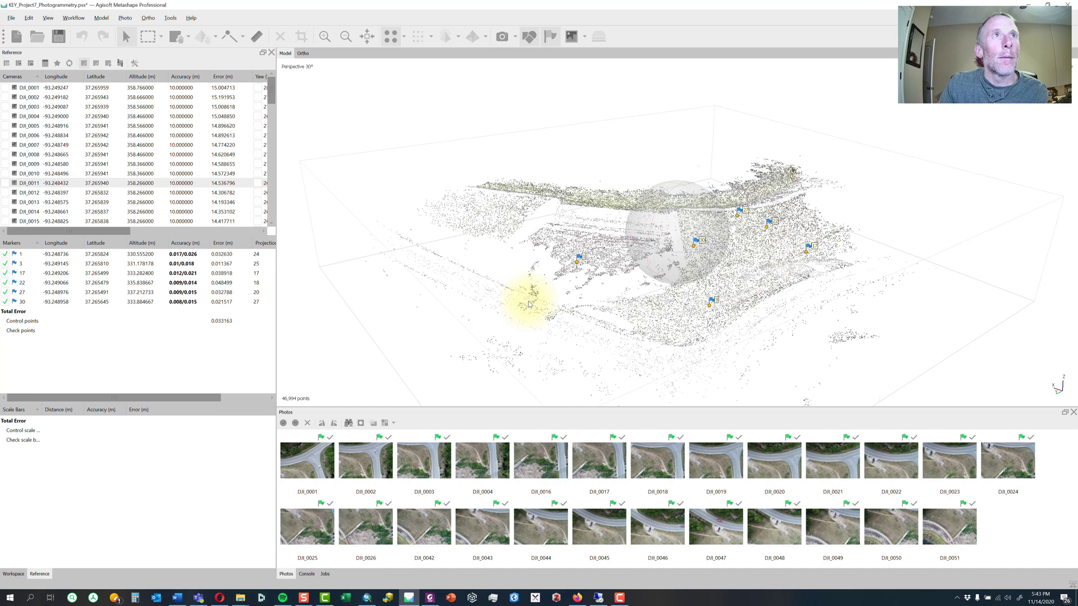
mouse_move(59, 36)
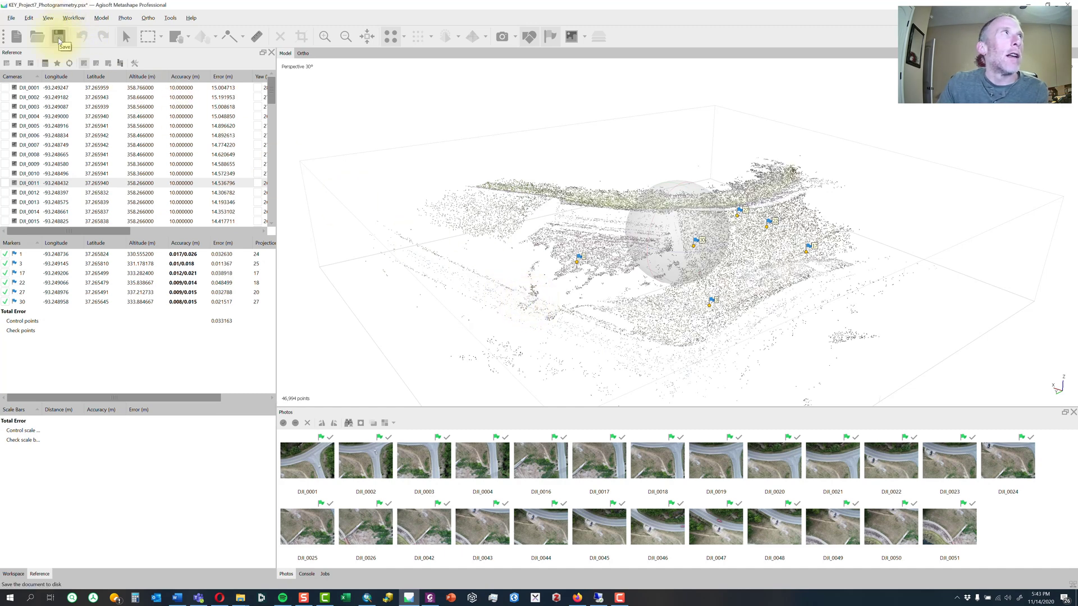
left_click(64, 37)
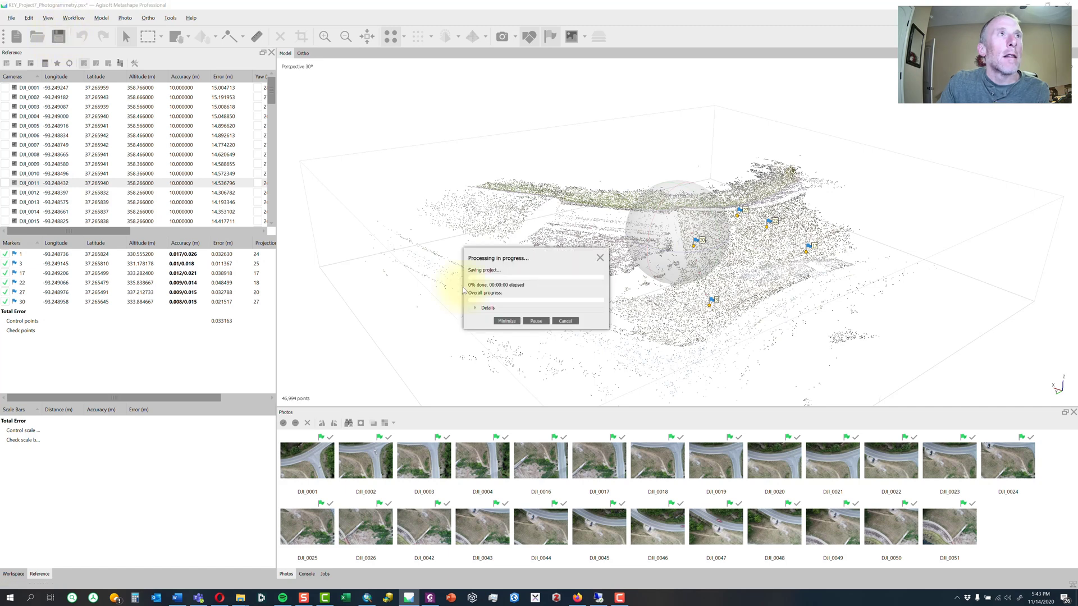
- Select and delete points above 0.3 reprojection error, re-optimize cameras, leaving 43,364 points
left_click(101, 18)
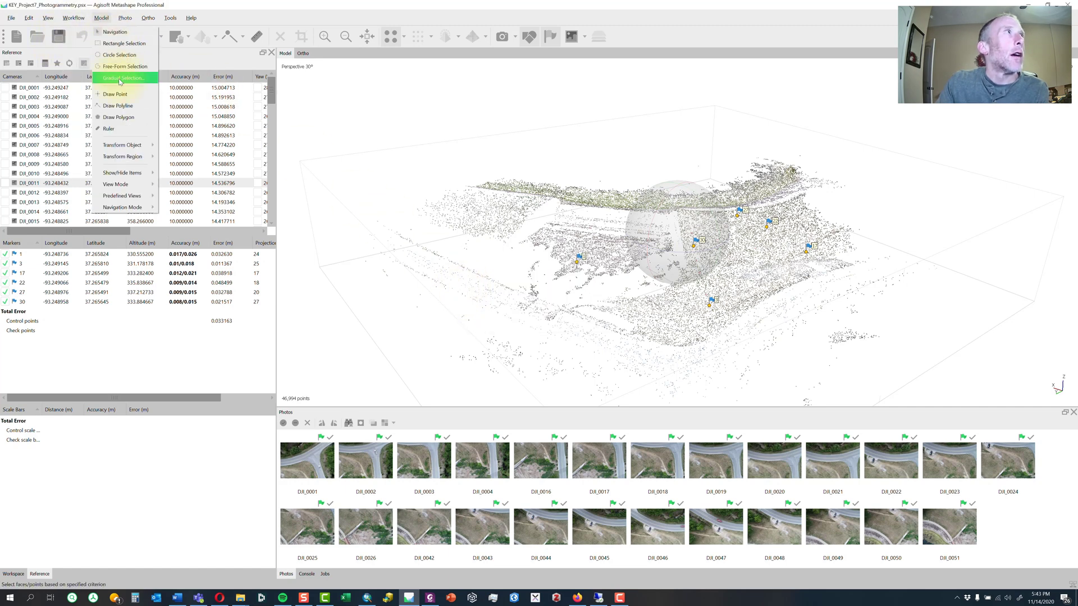
left_click(123, 78)
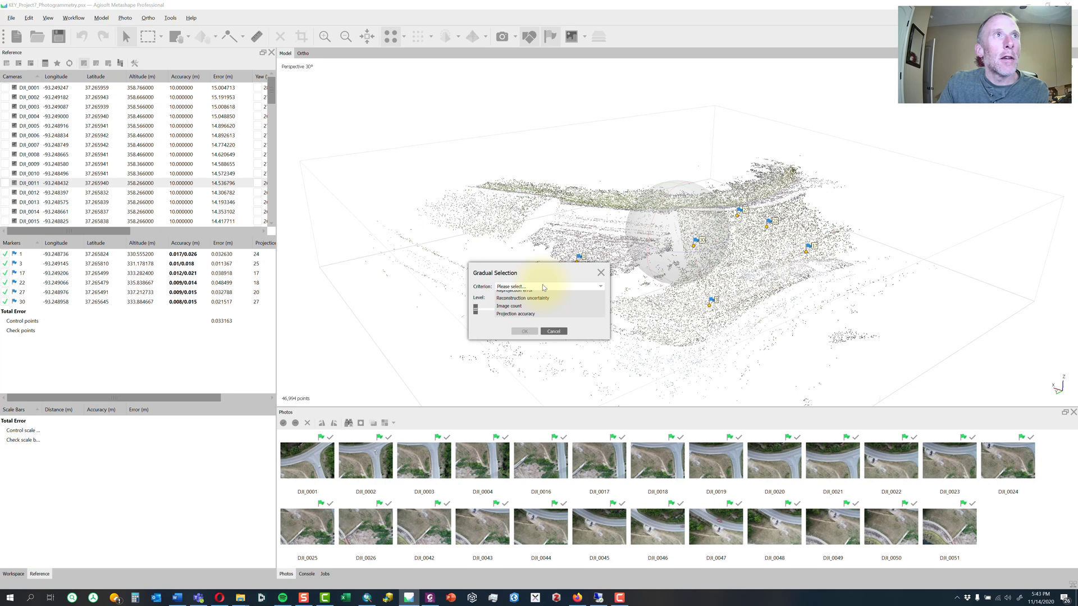
left_click(512, 286)
type("0.3")
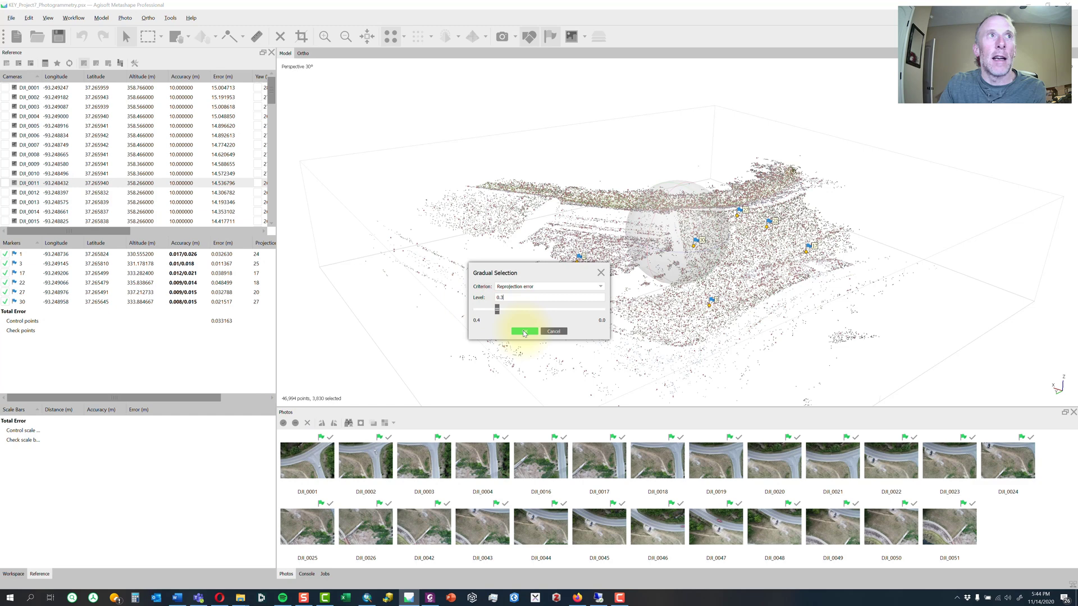
left_click(525, 331)
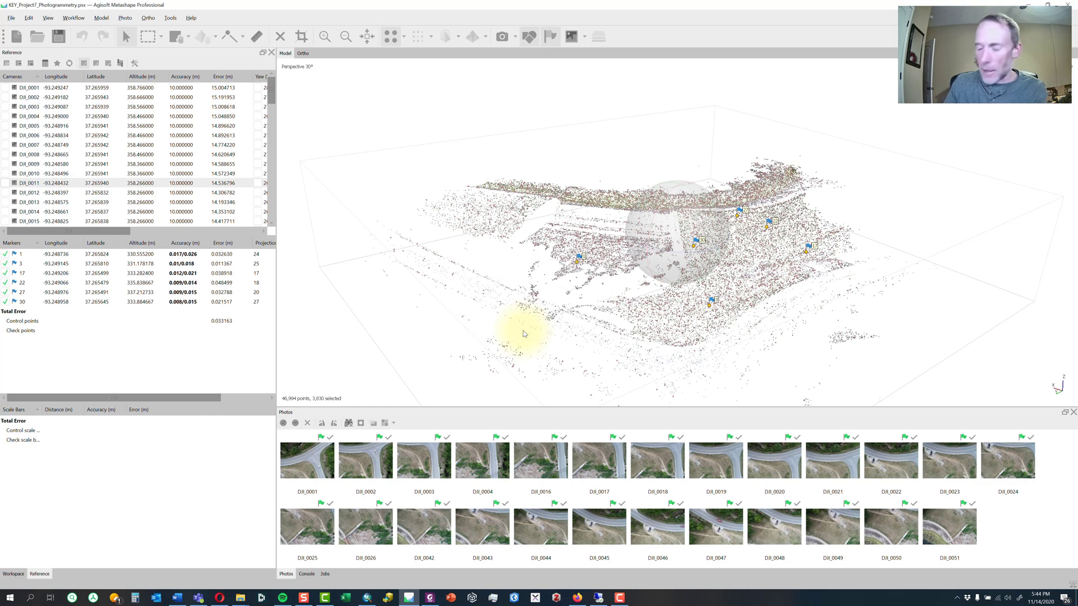
left_click(58, 37)
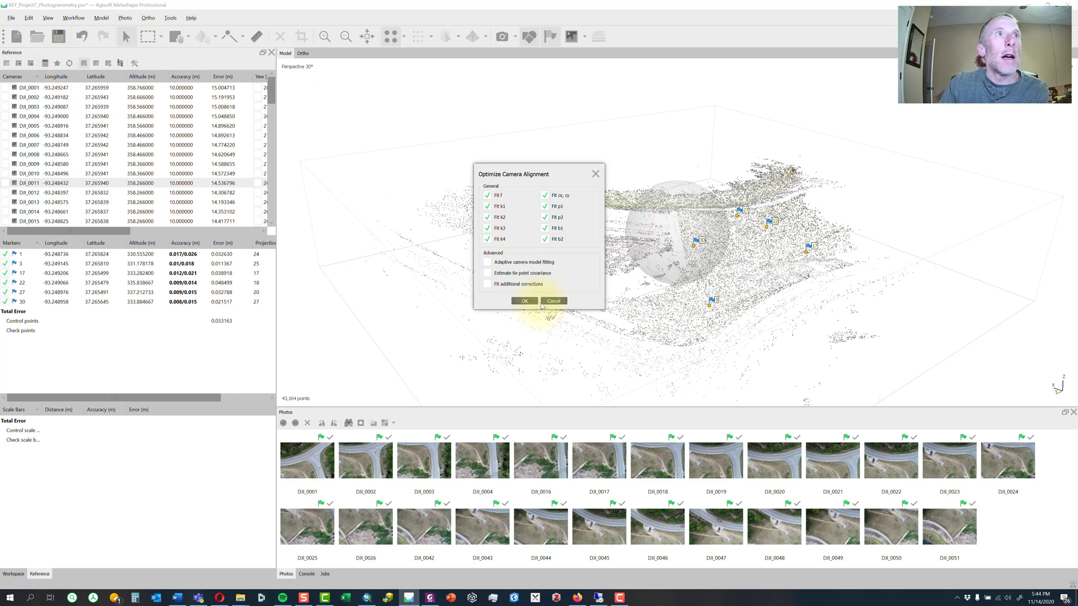
left_click(524, 301)
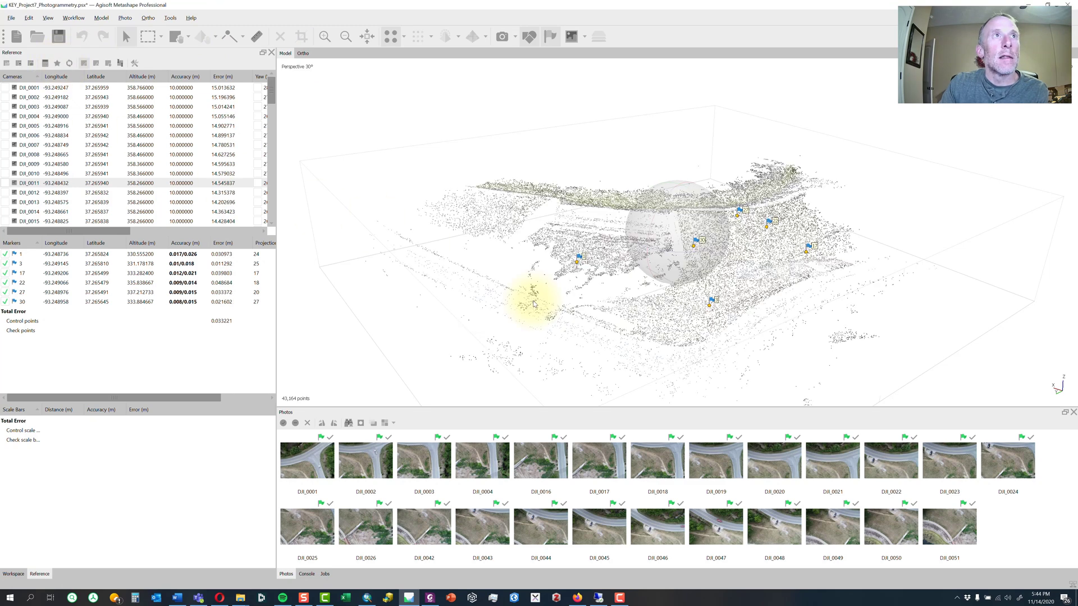
left_click(101, 18)
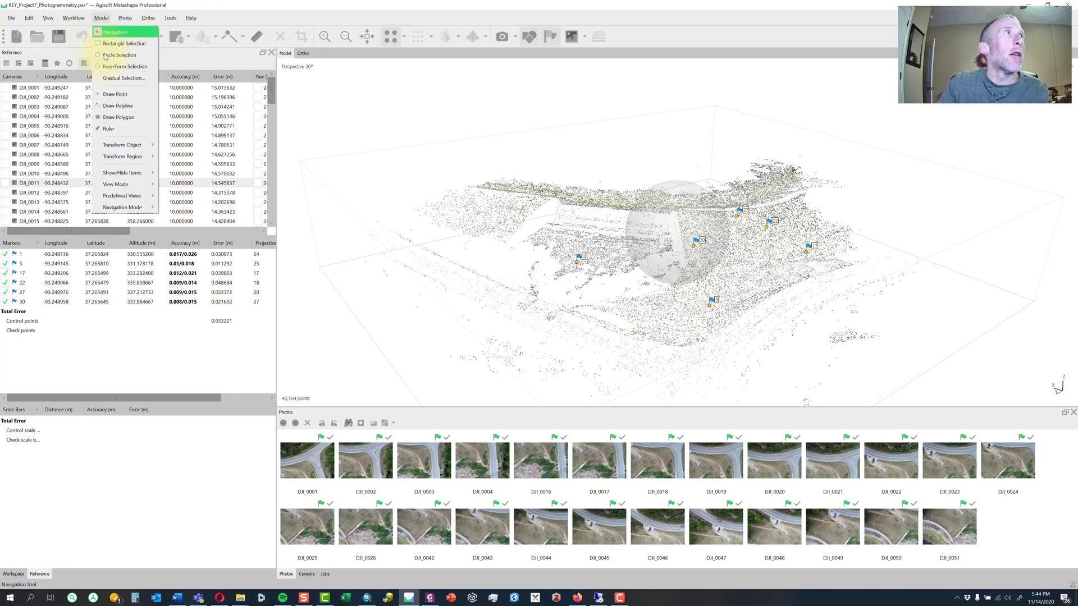
- Delete remaining points above 0.3 reprojection error and re-optimize cameras, leaving 42,896 points
left_click(124, 77)
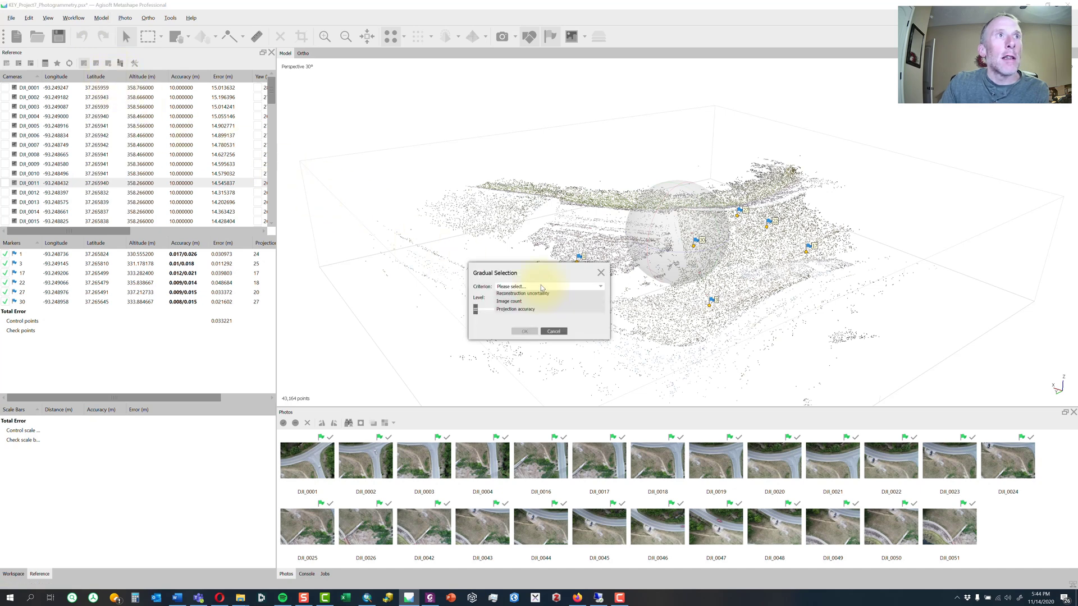
left_click(549, 285)
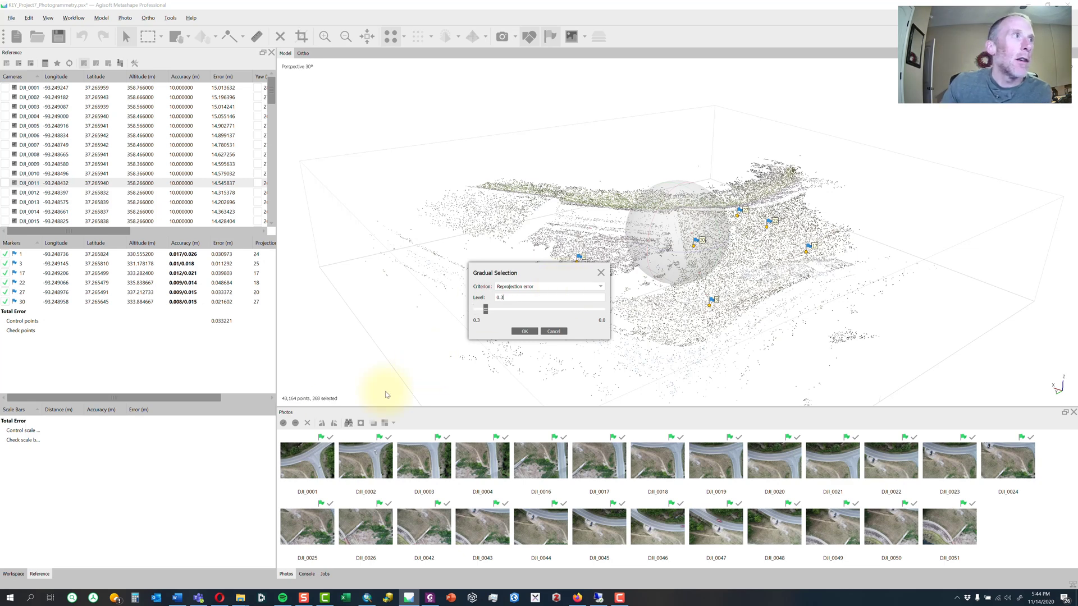
mouse_move(465, 350)
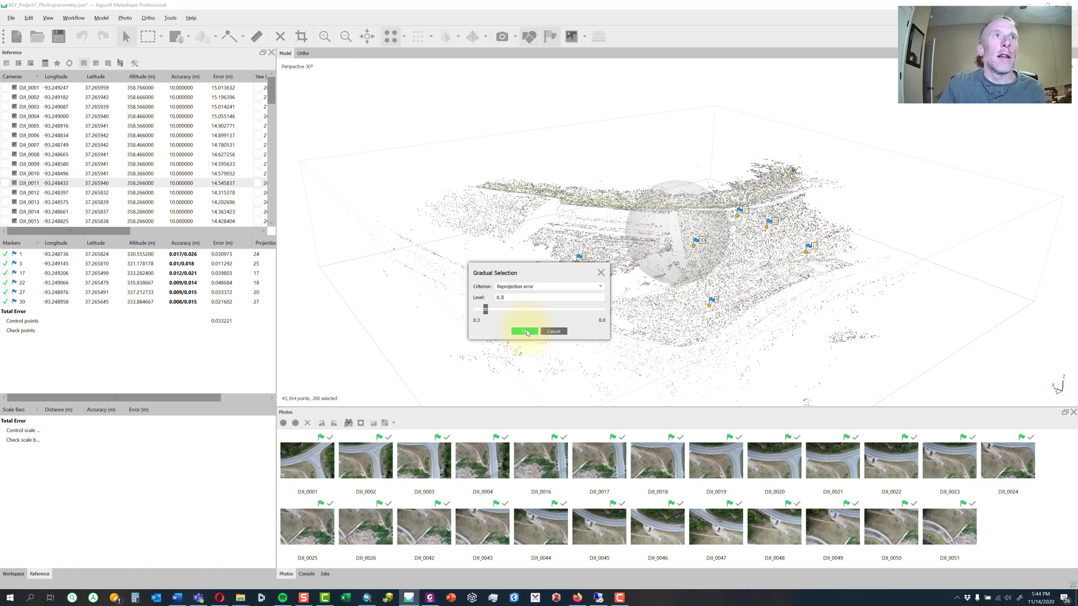
left_click(526, 332)
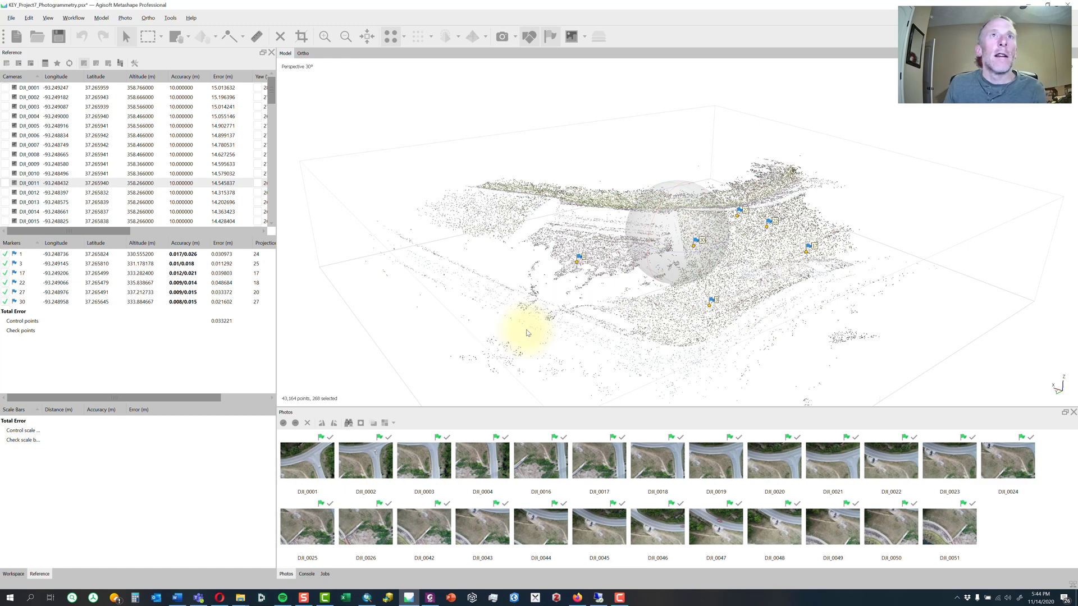
key("Delete")
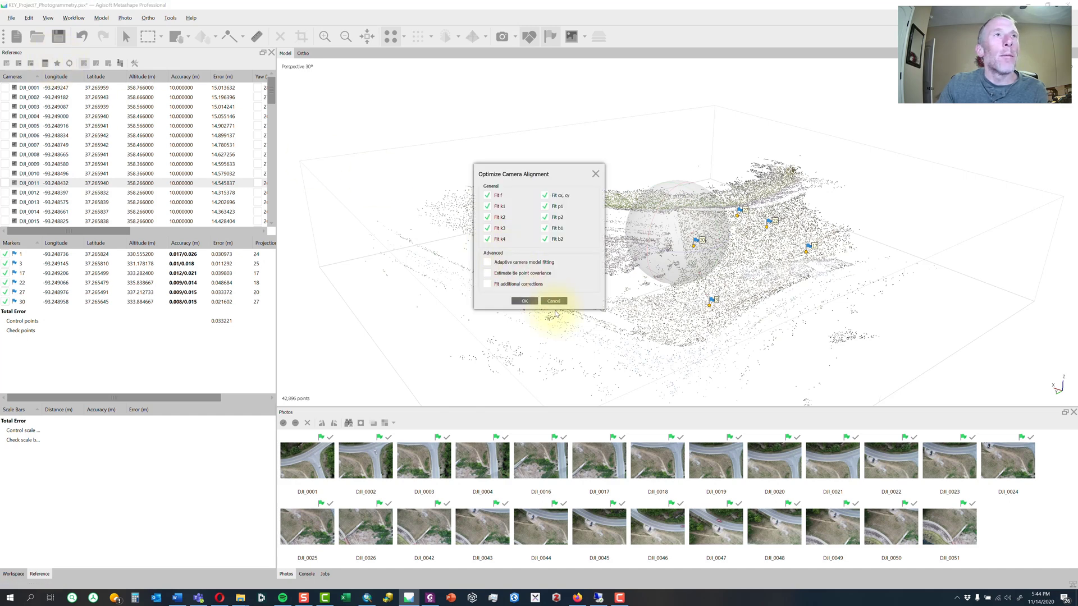
left_click(524, 301)
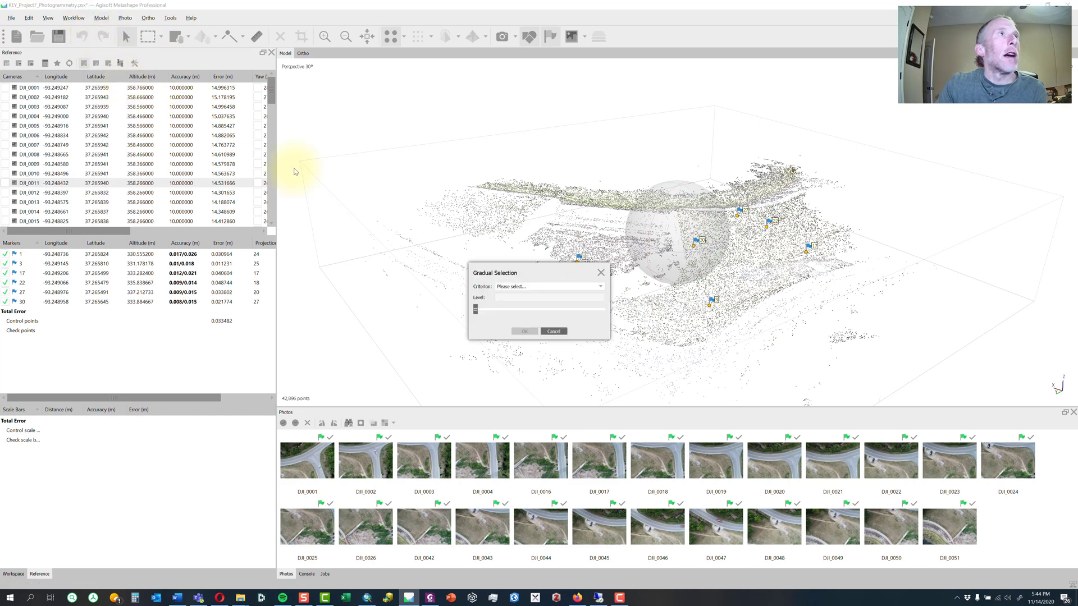
- Run a final 0.30 reprojection-error selection flagging 60 points, then save the project
left_click(524, 331)
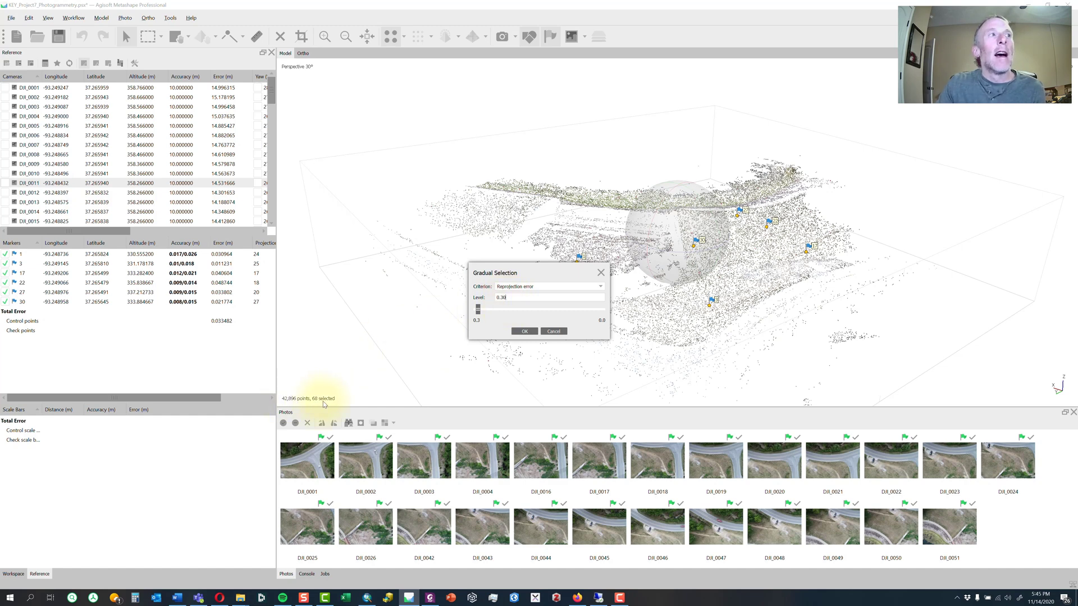
mouse_move(478, 368)
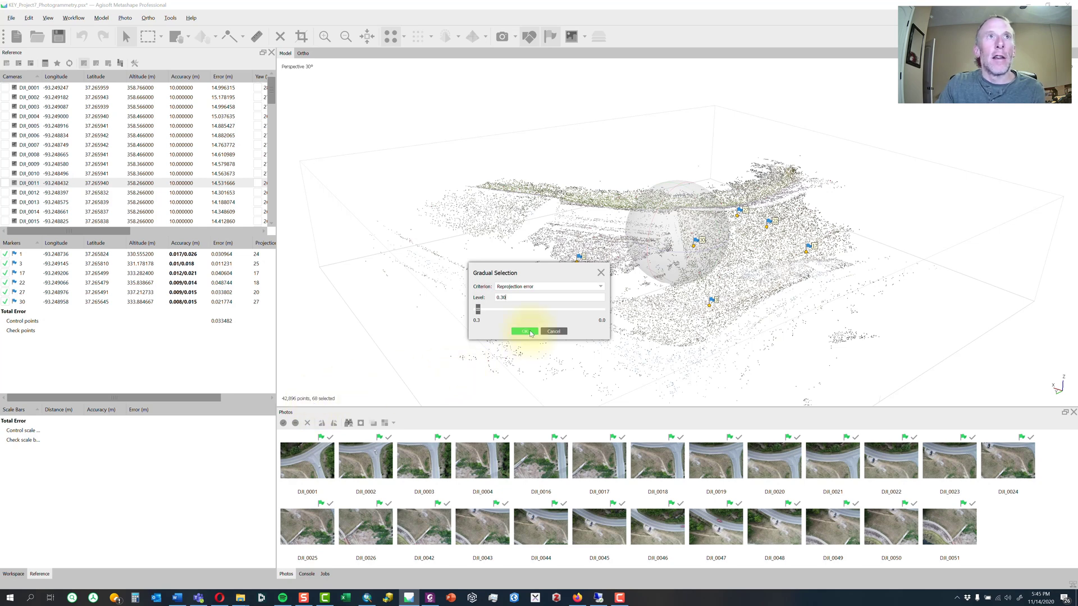
left_click(524, 332)
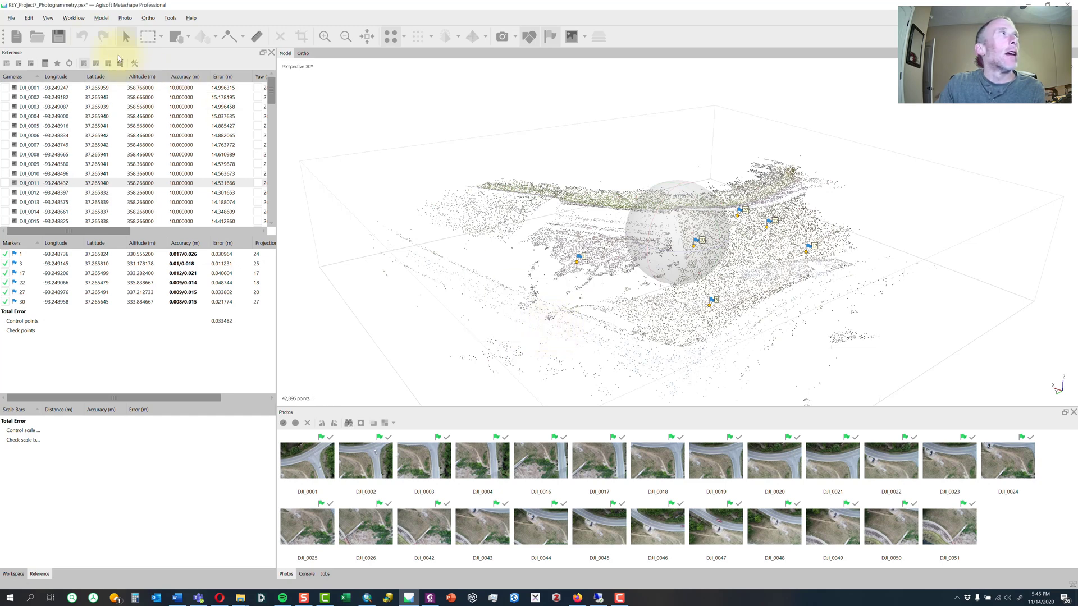
left_click(34, 36)
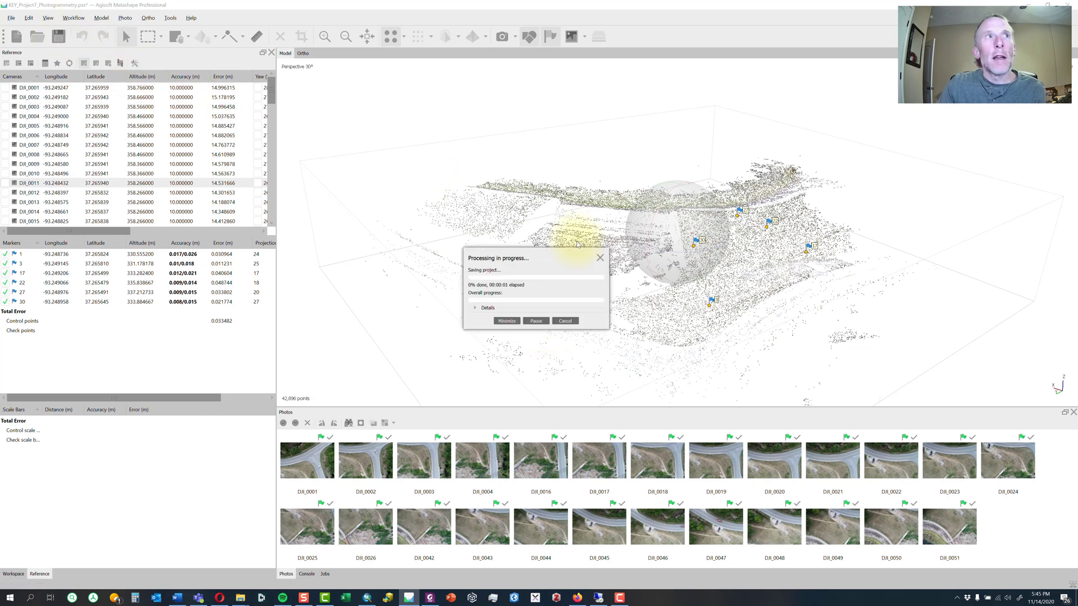